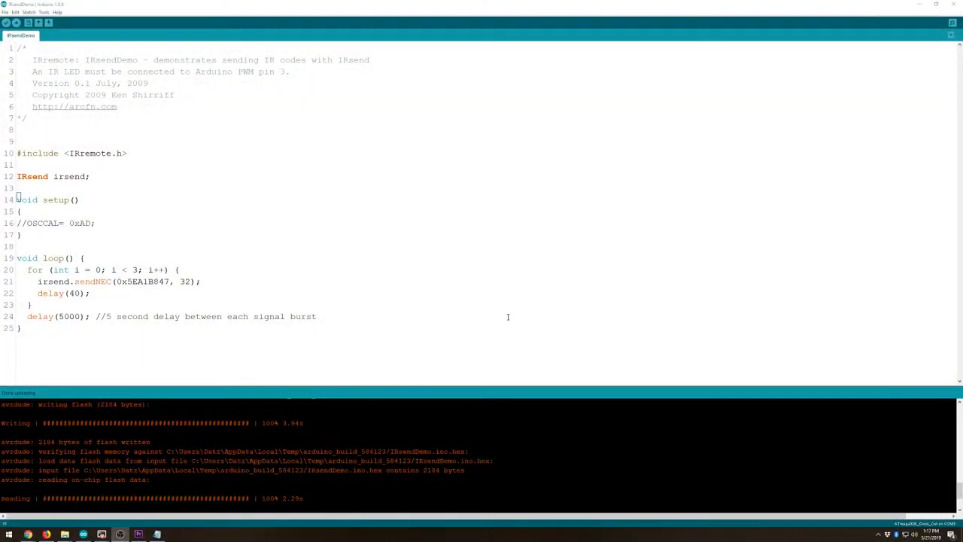
{"action": "mouse_move", "coordinate": [363, 333]}
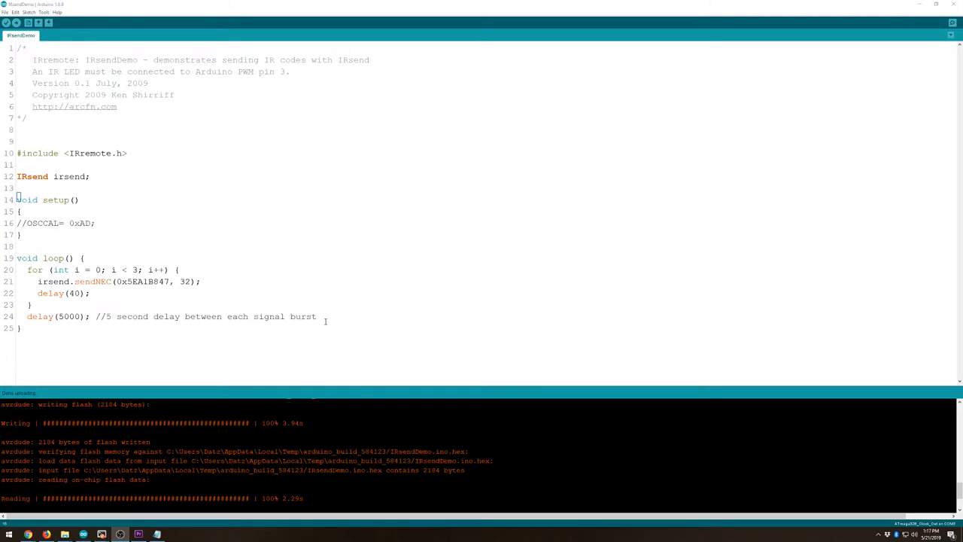
{"action": "mouse_move", "coordinate": [349, 316]}
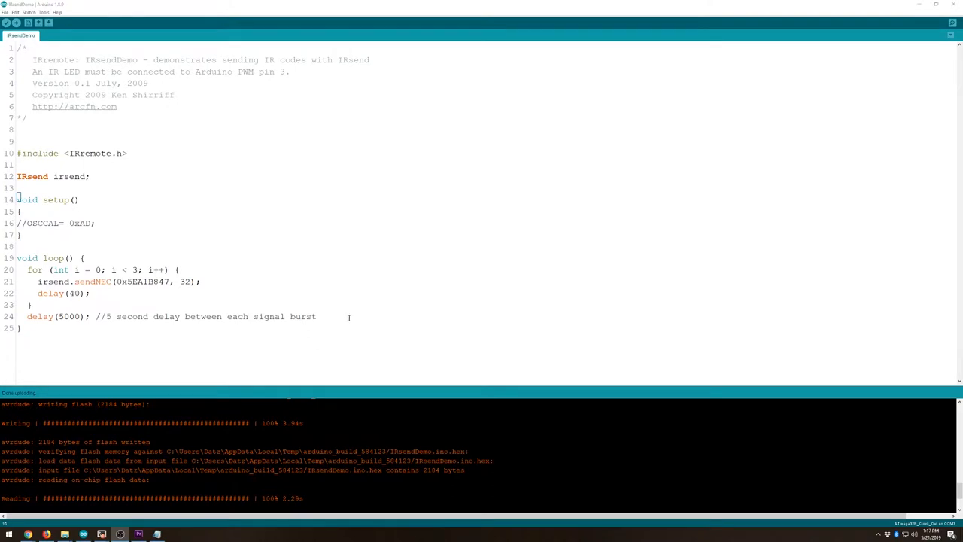
{"action": "mouse_move", "coordinate": [365, 346]}
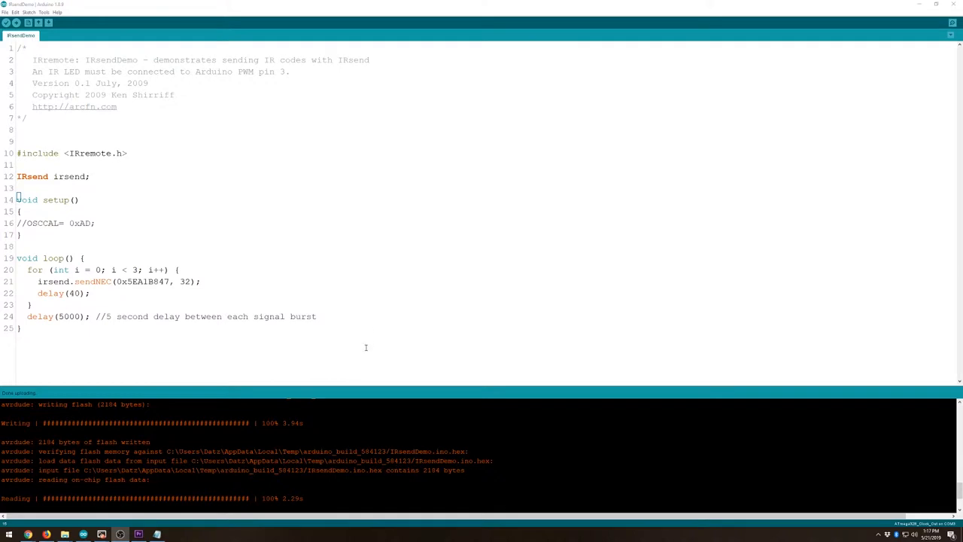
{"action": "mouse_move", "coordinate": [380, 341]}
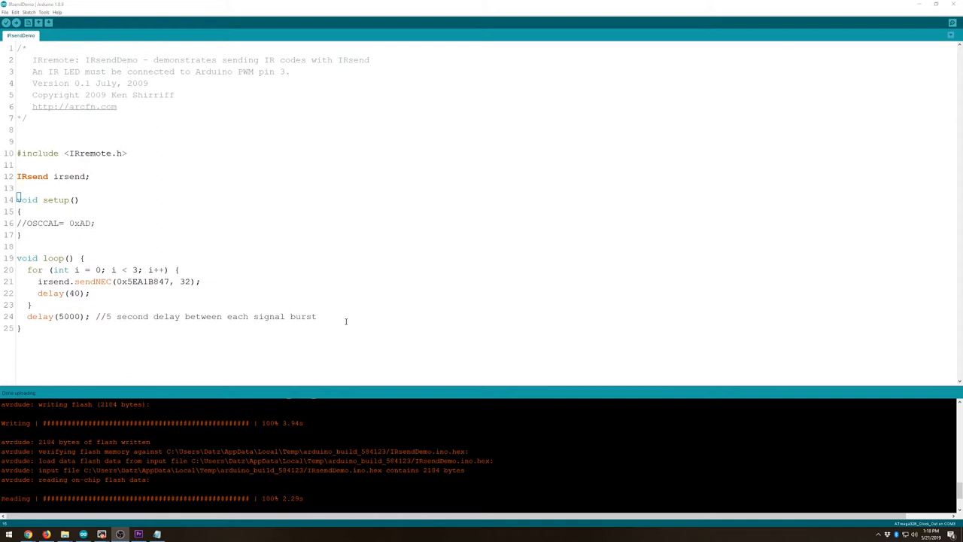
{"action": "mouse_move", "coordinate": [11, 206]}
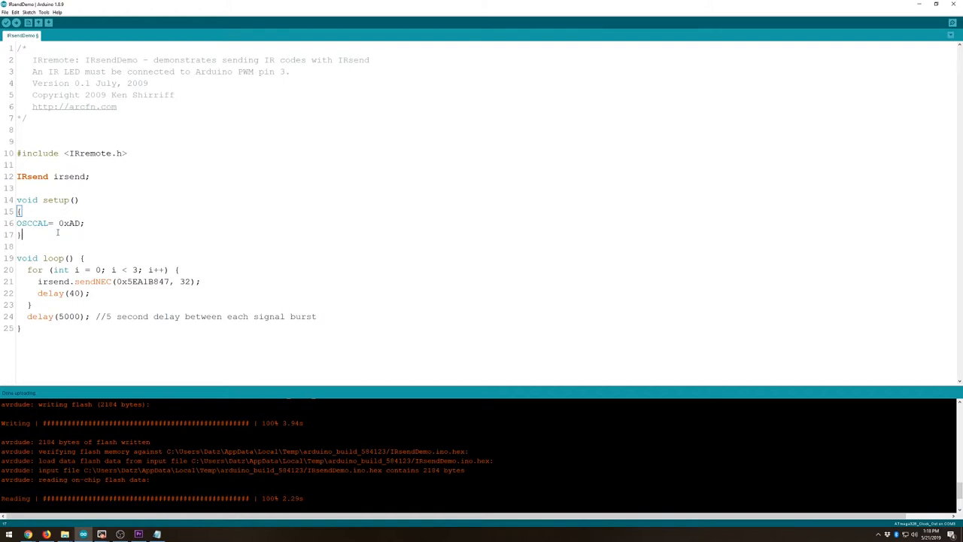
{"action": "double_click", "coordinate": [75, 223]}
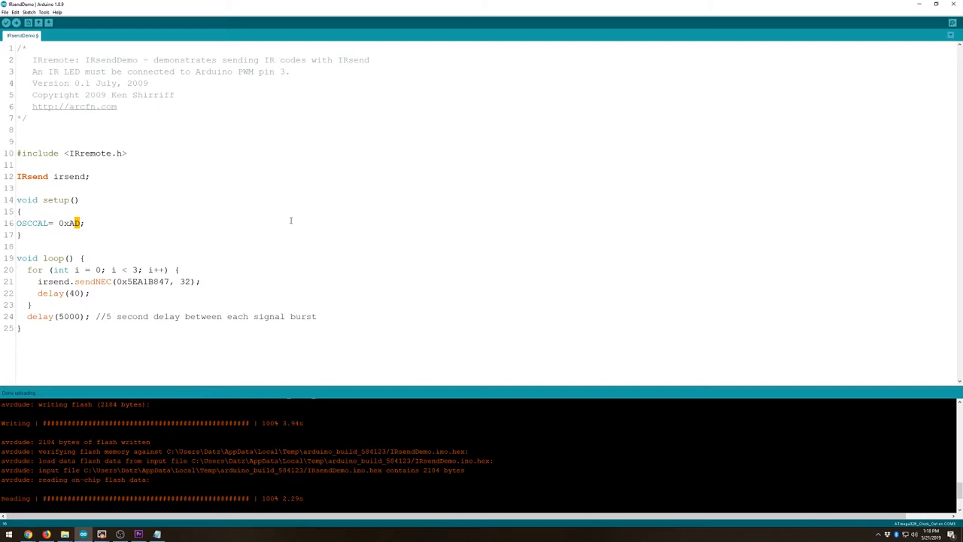
{"action": "mouse_move", "coordinate": [224, 255]}
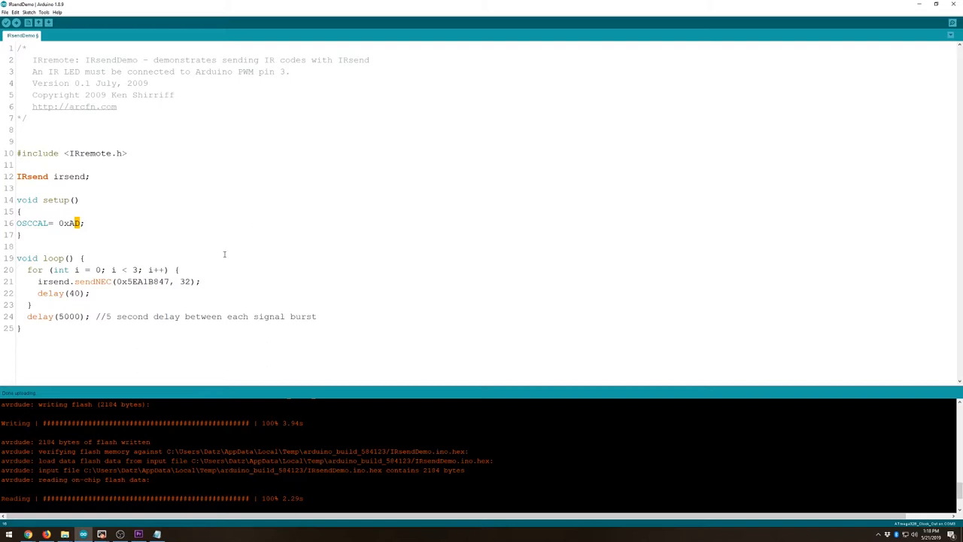
{"action": "mouse_move", "coordinate": [238, 262]}
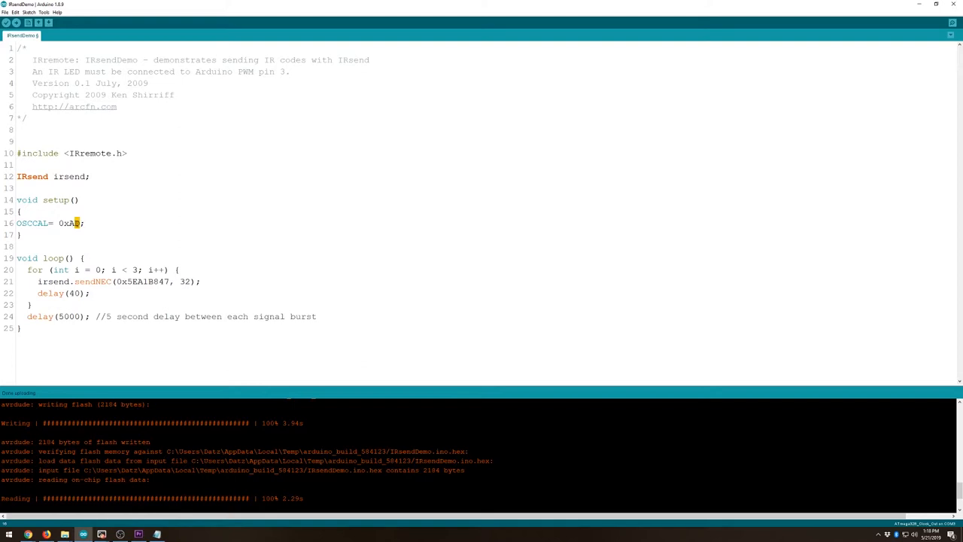
{"action": "mouse_move", "coordinate": [115, 229]}
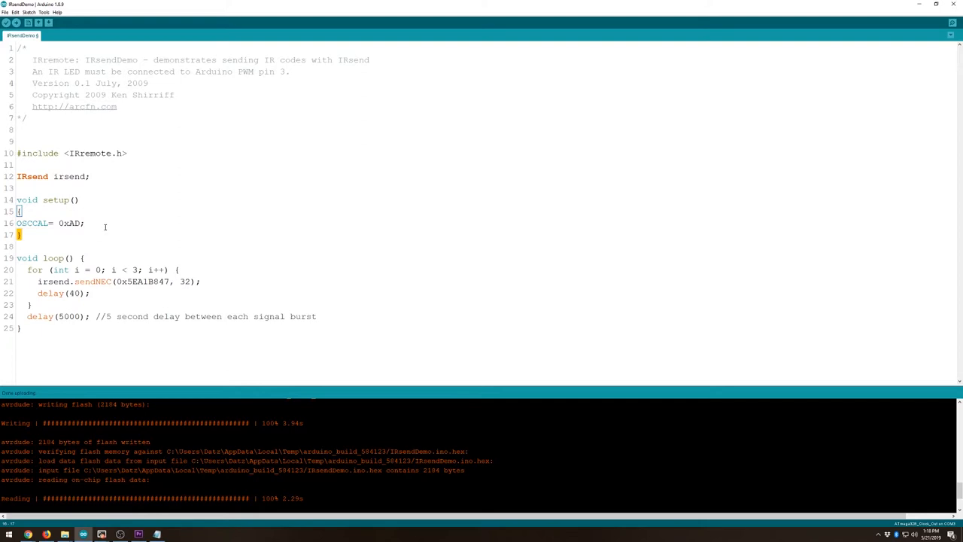
{"action": "double_click", "coordinate": [70, 222]}
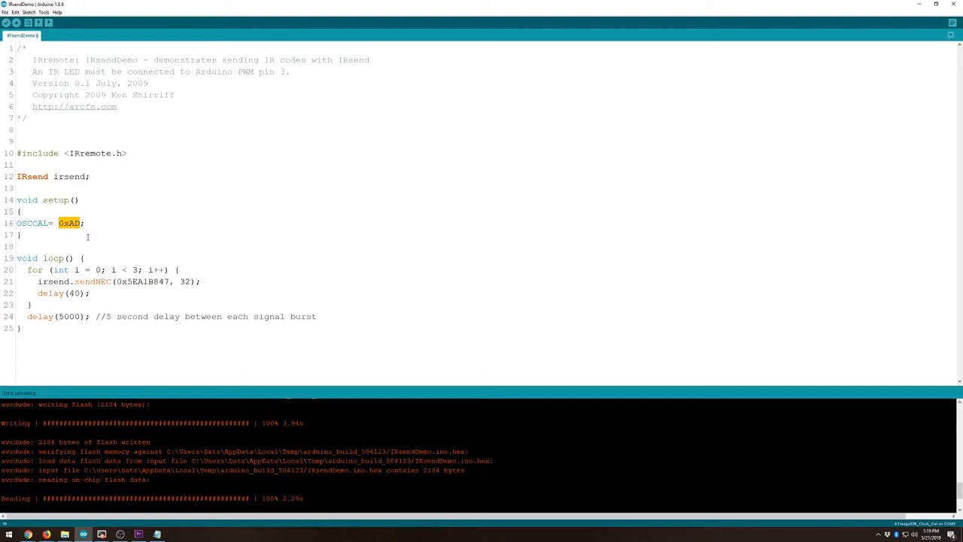
{"action": "mouse_move", "coordinate": [109, 259]}
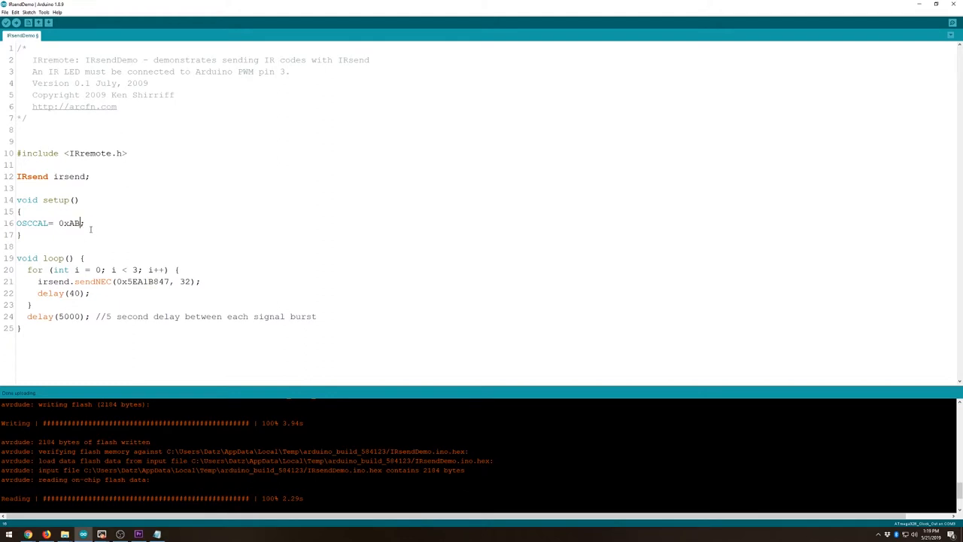
{"action": "double_click", "coordinate": [75, 223]}
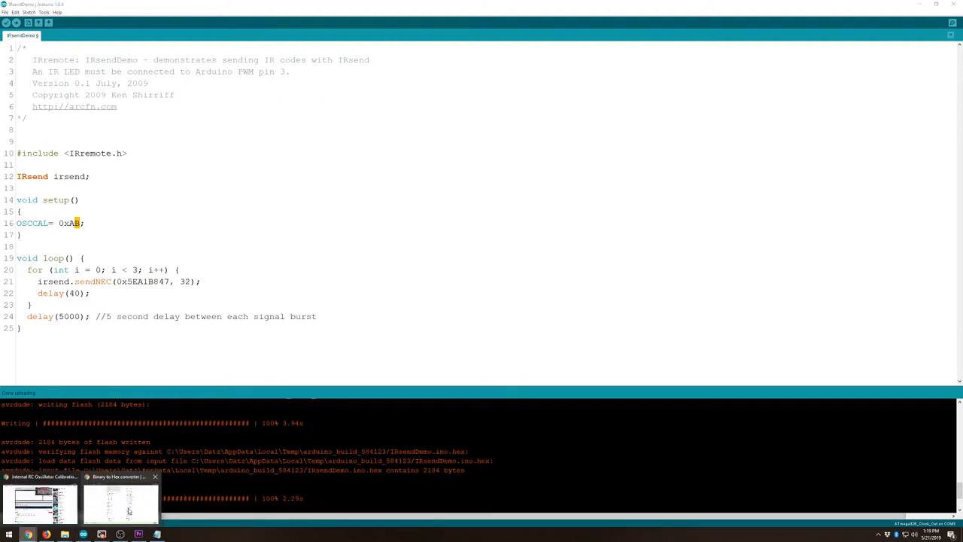
{"action": "left_click", "coordinate": [121, 504]}
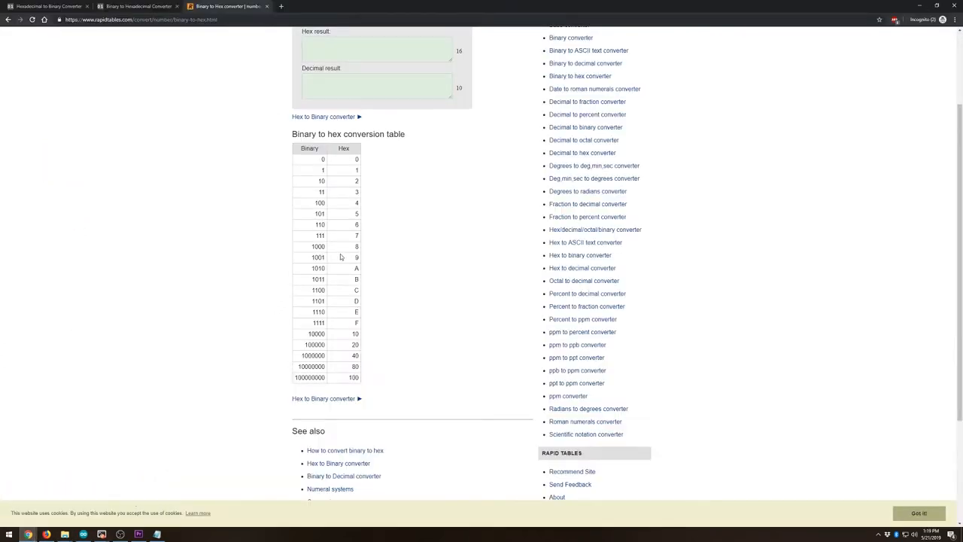
{"action": "double_click", "coordinate": [357, 278]}
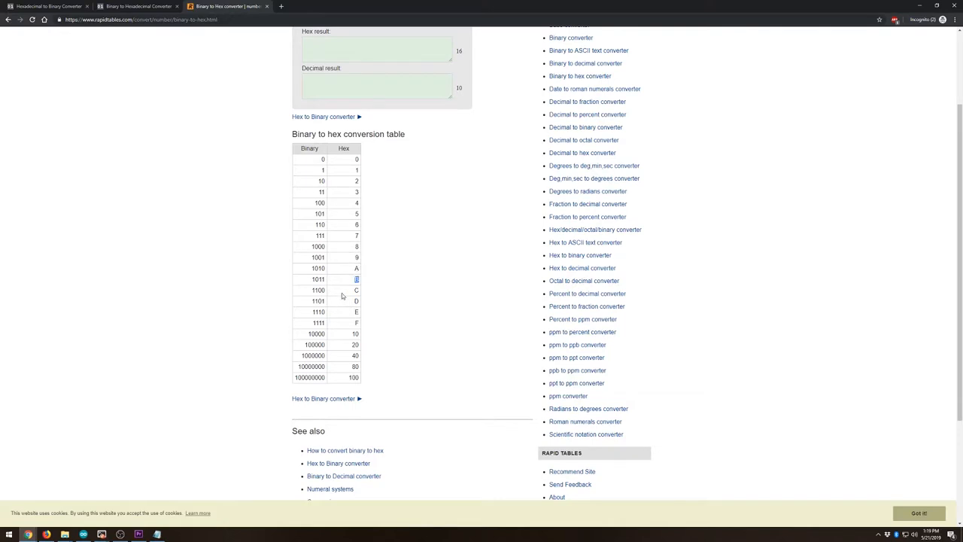
{"action": "scroll", "scroll_direction": "up", "scroll_amount": 3}
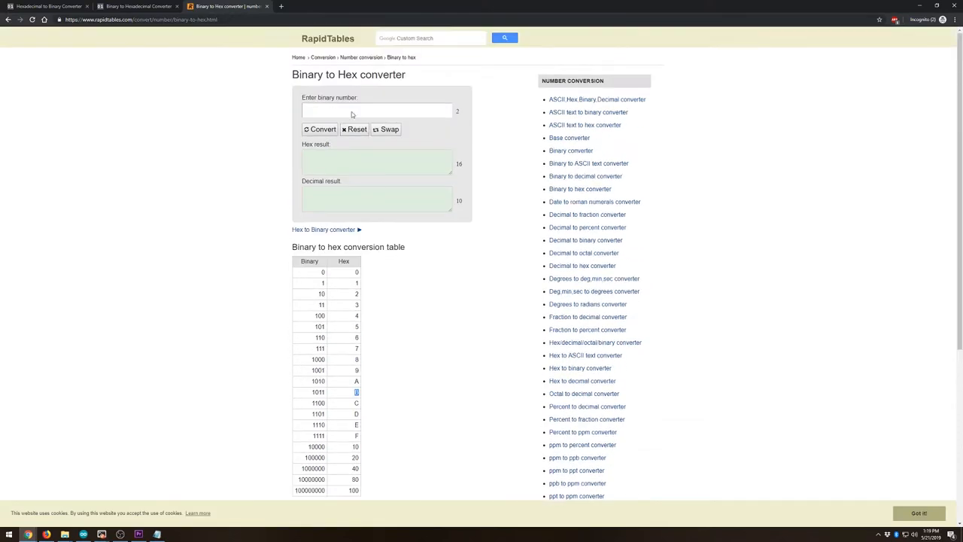
{"action": "scroll", "scroll_direction": "down", "scroll_amount": 3}
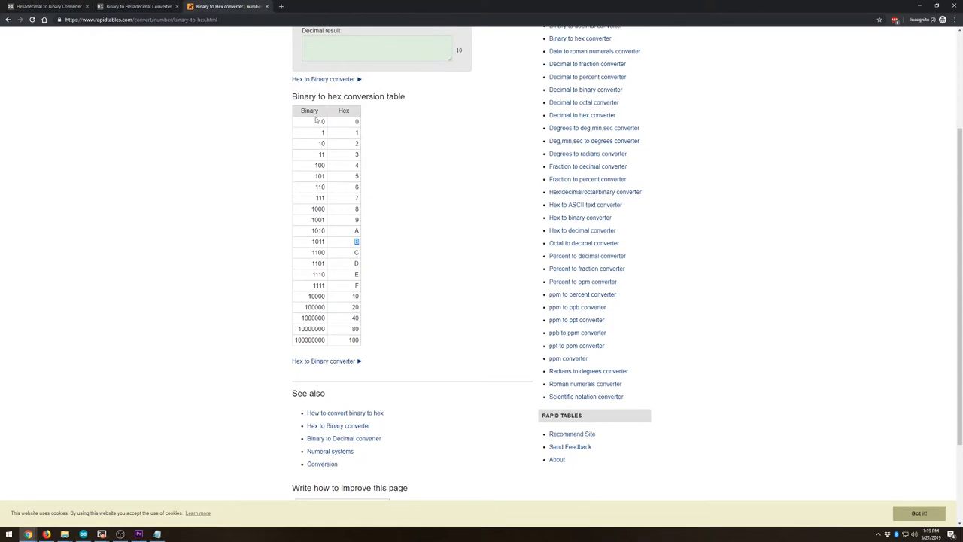
{"action": "mouse_move", "coordinate": [360, 245]}
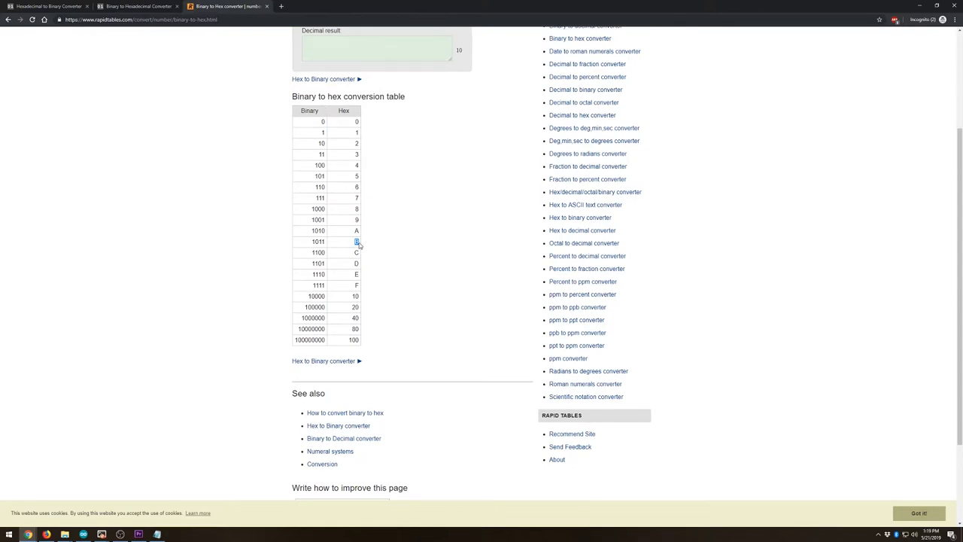
{"action": "mouse_move", "coordinate": [363, 262]}
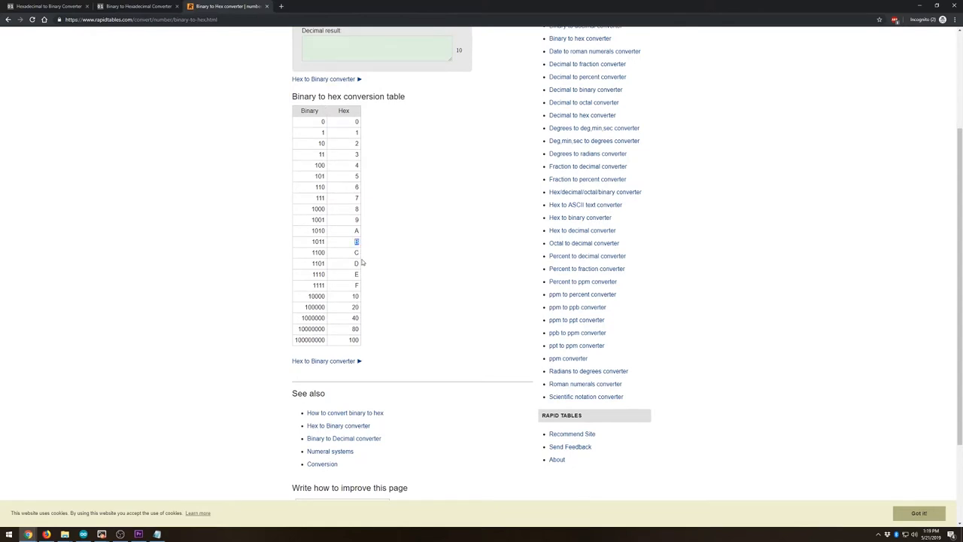
{"action": "mouse_move", "coordinate": [359, 247]}
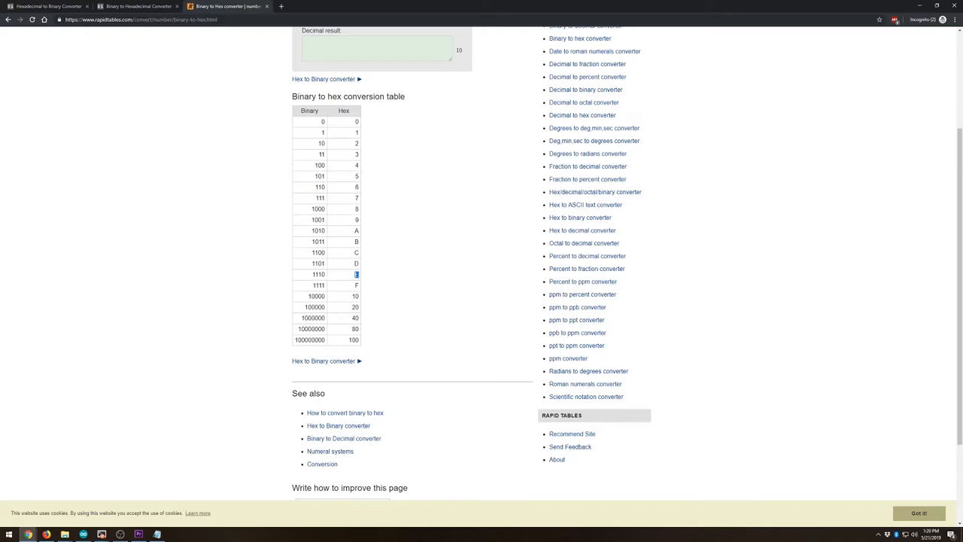
{"action": "left_click", "coordinate": [139, 534]}
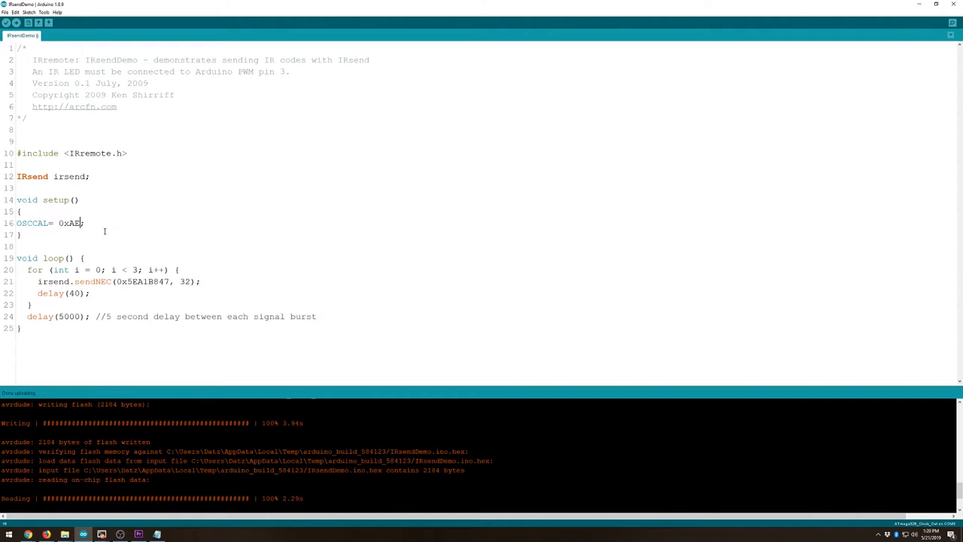
Step: Change the OSCCAL calibration value in setup from 0xAD to 0xAE
{"action": "double_click", "coordinate": [74, 222]}
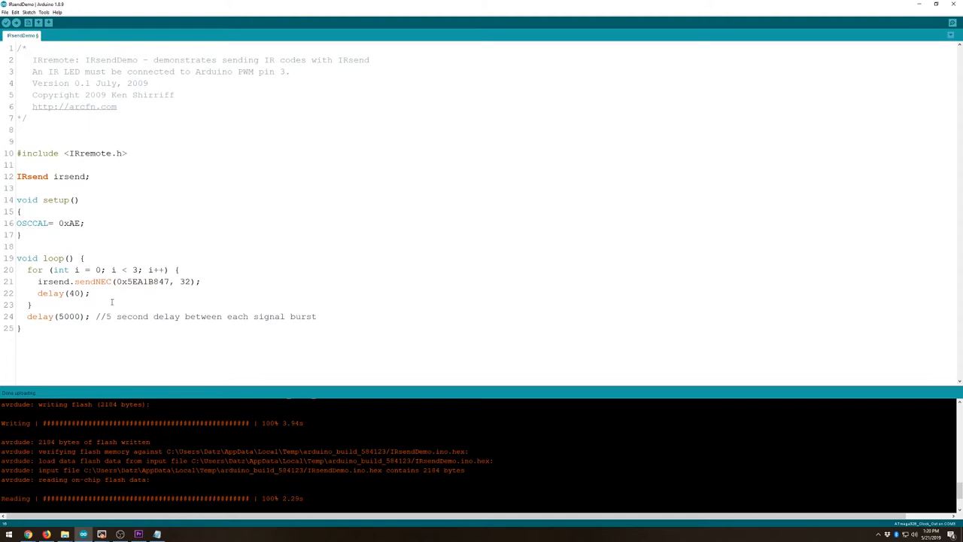
{"action": "mouse_move", "coordinate": [274, 310]}
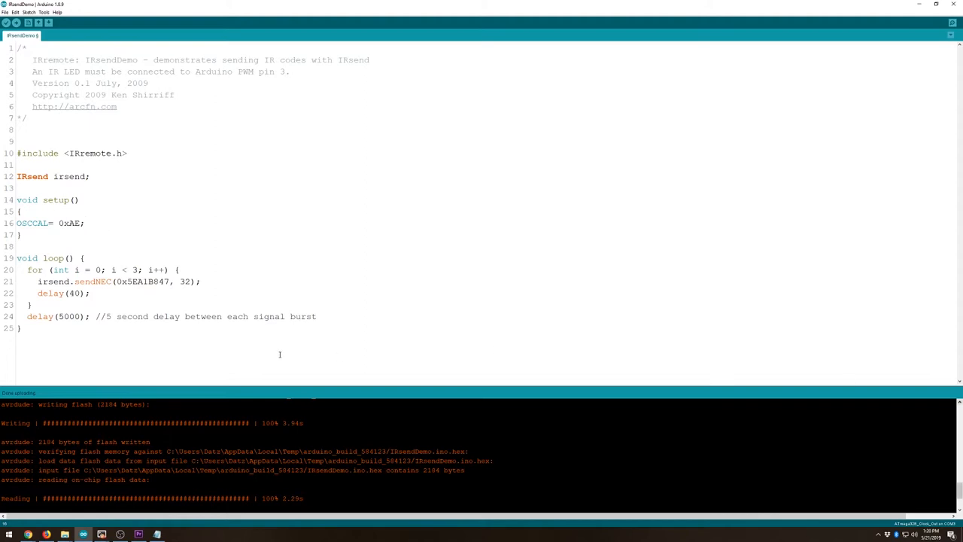
{"action": "mouse_move", "coordinate": [343, 253]}
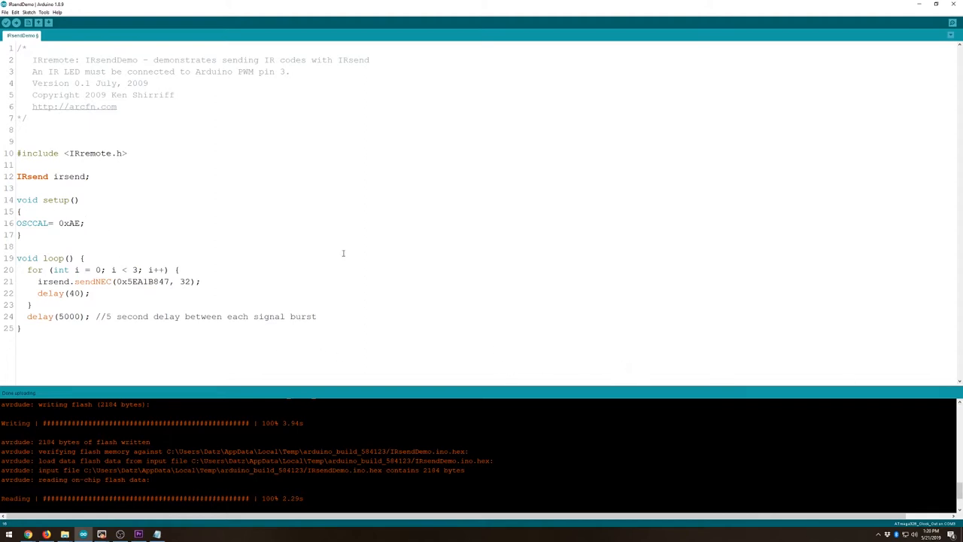
Step: Review the ATtiny board and compiler settings in the Tools menu before burning the bootloader
{"action": "left_click", "coordinate": [44, 12]}
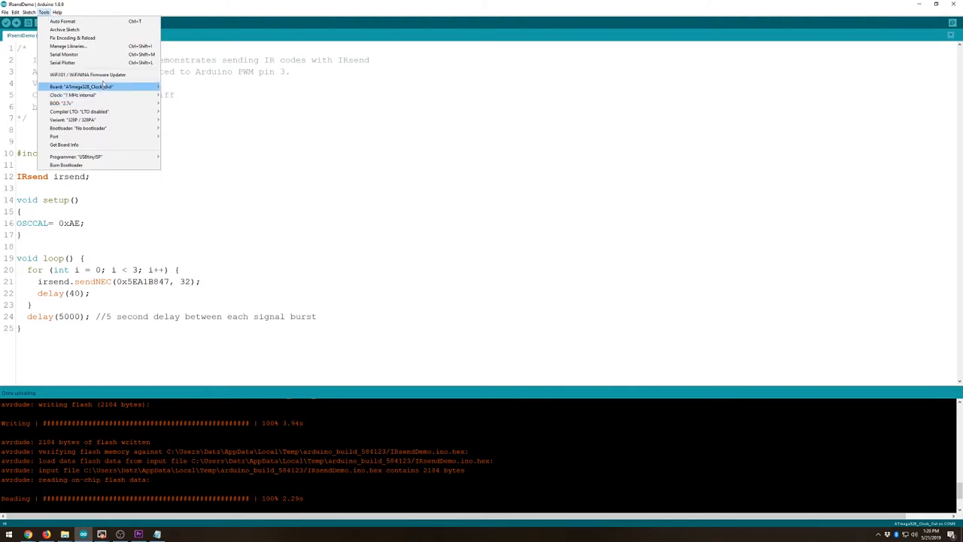
{"action": "left_click", "coordinate": [81, 86]}
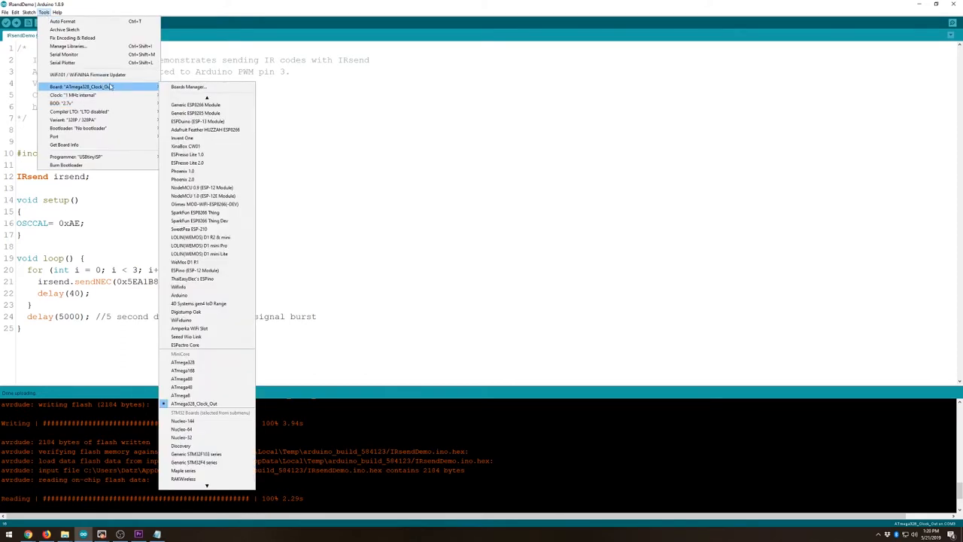
{"action": "mouse_move", "coordinate": [61, 102]}
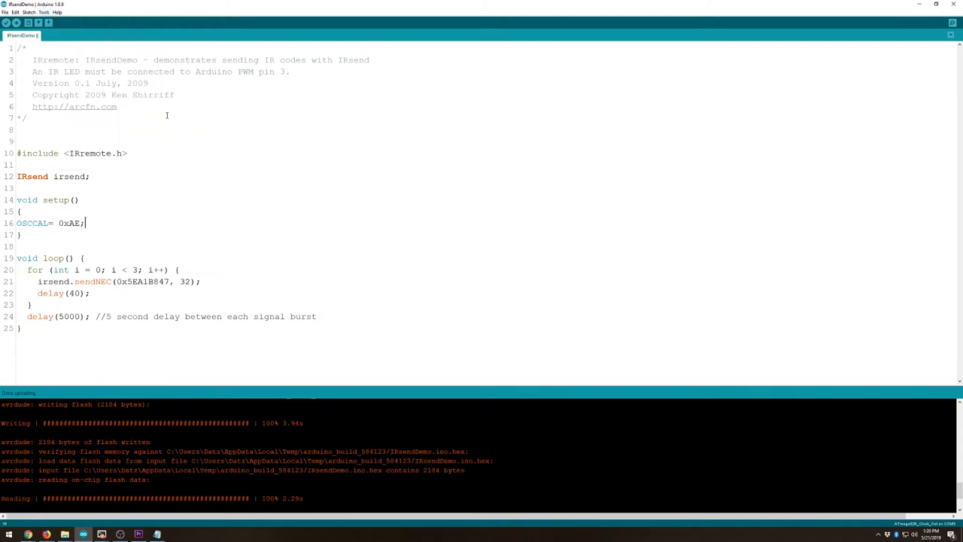
{"action": "left_click", "coordinate": [43, 12]}
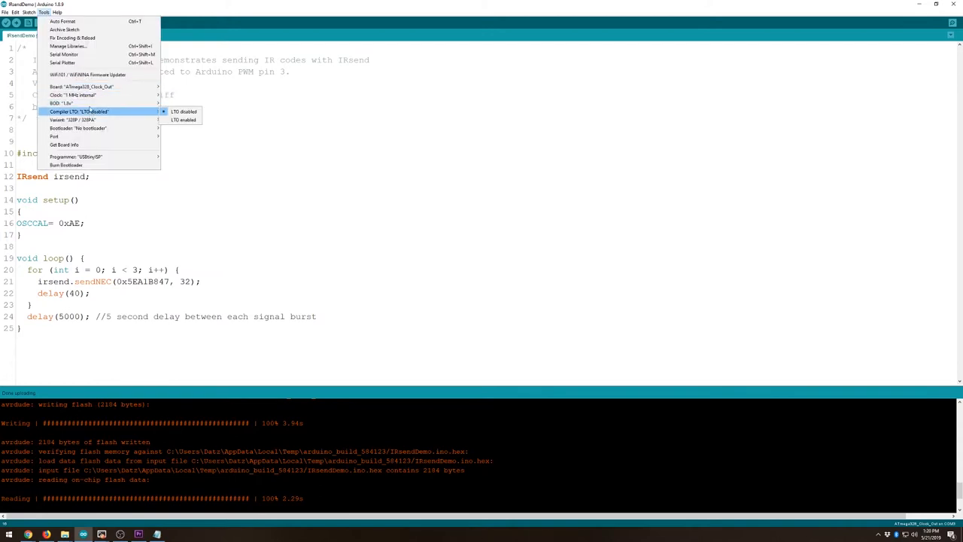
{"action": "mouse_move", "coordinate": [75, 95]}
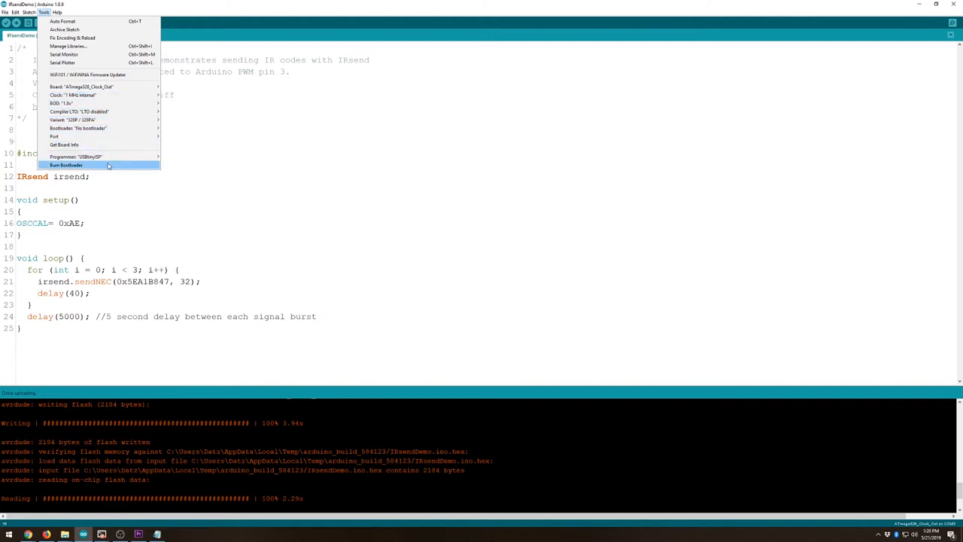
{"action": "mouse_move", "coordinate": [129, 173]}
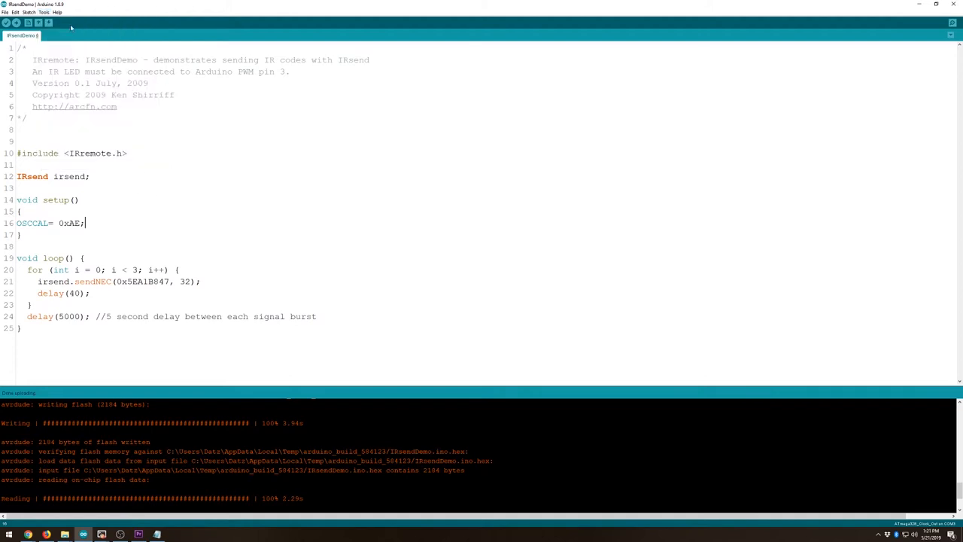
{"action": "mouse_move", "coordinate": [15, 22]}
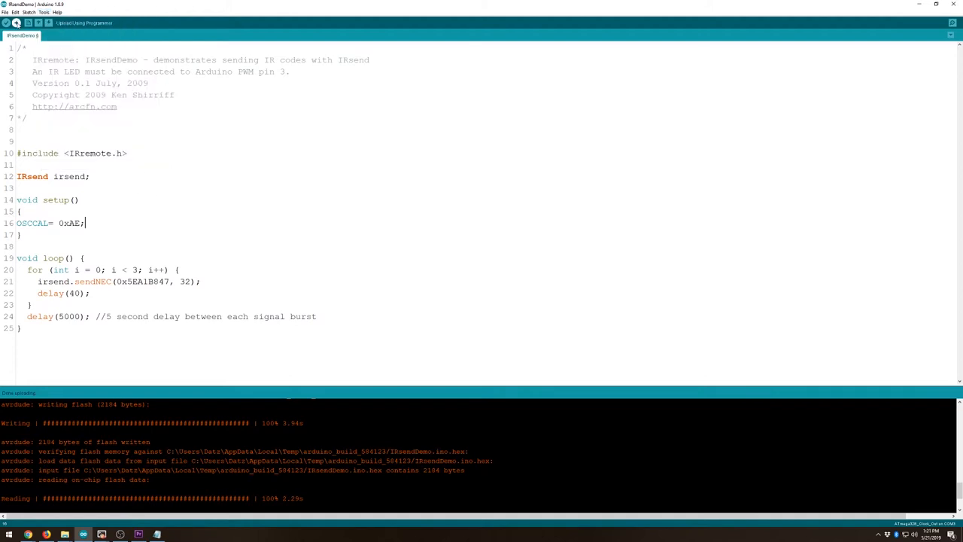